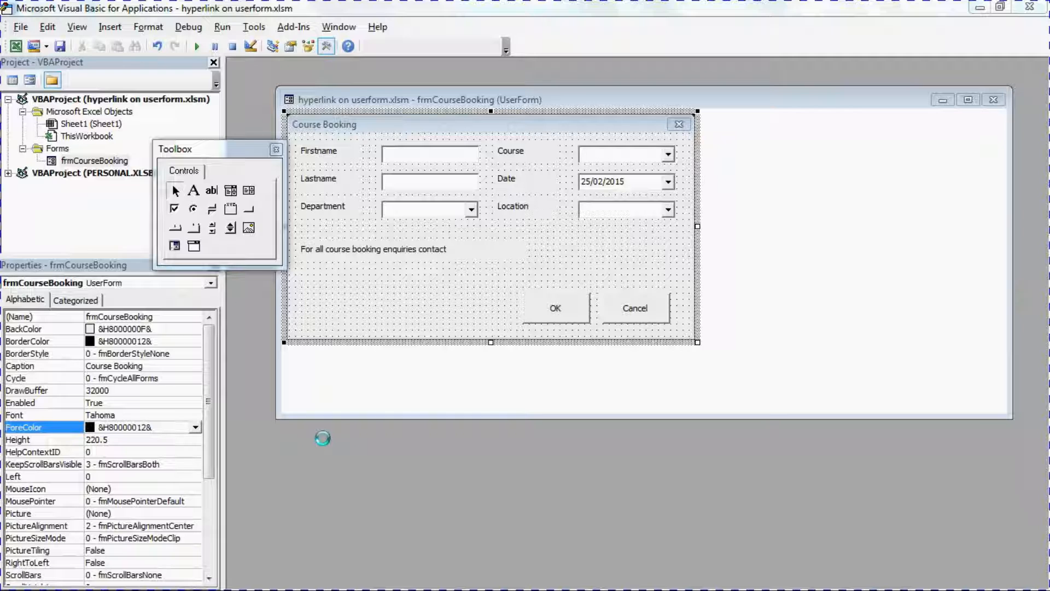
mouse_move(193, 245)
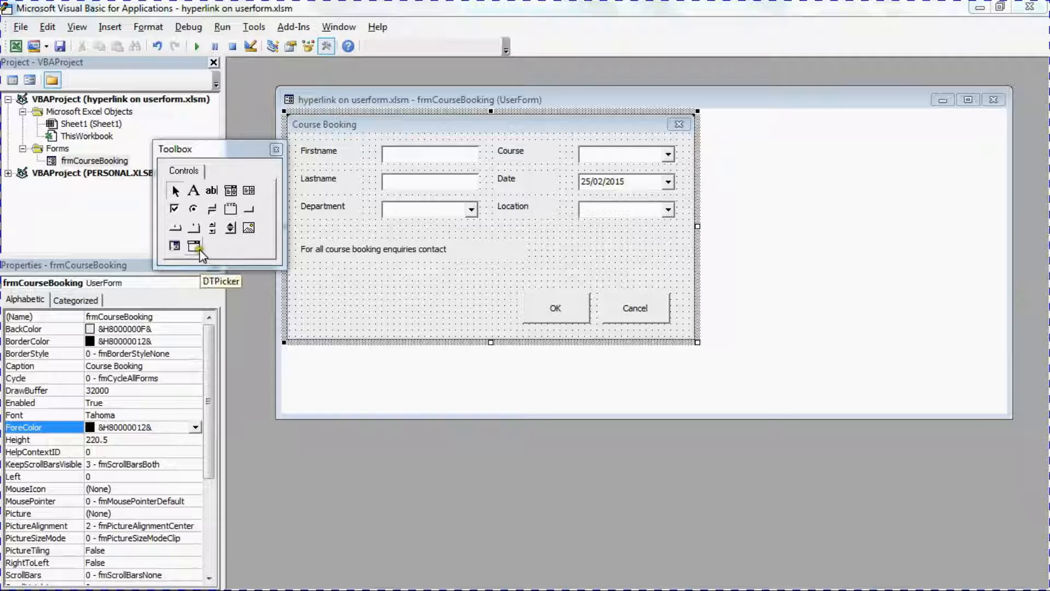
mouse_move(180, 200)
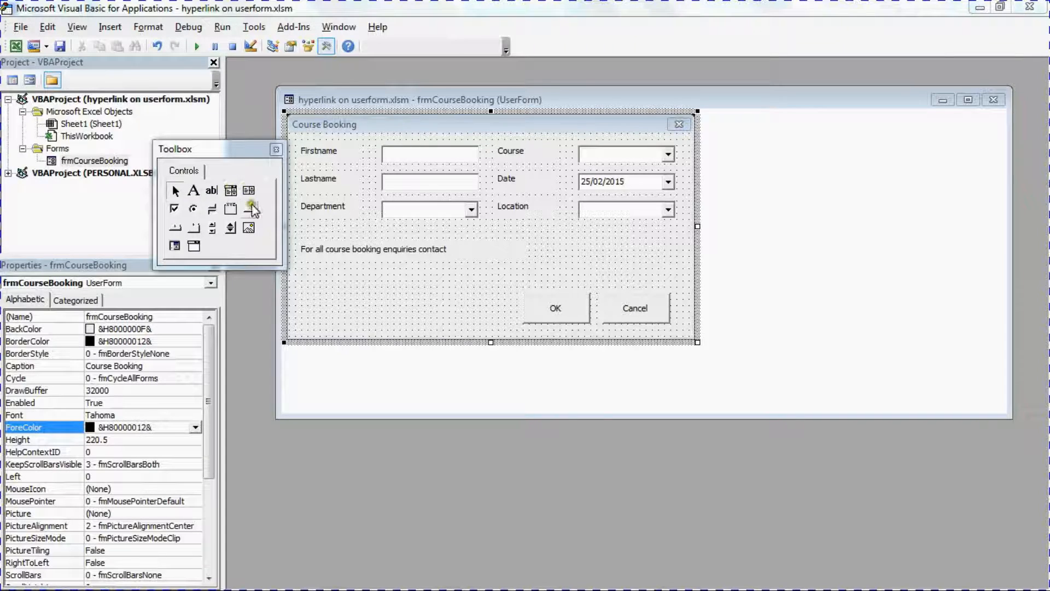
mouse_move(249, 229)
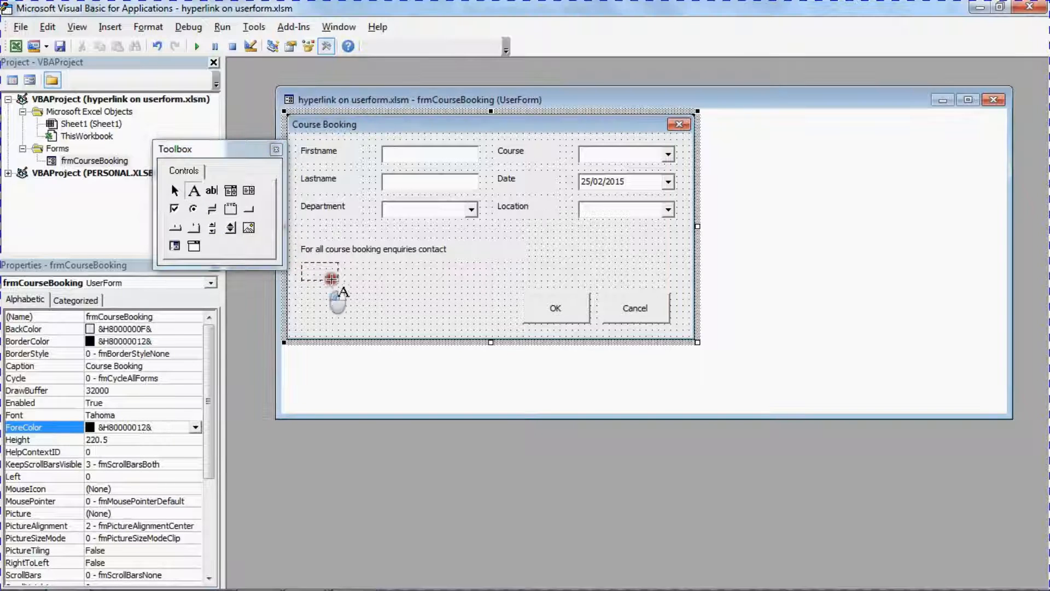
Step: Draw a new label below the enquiries text and open the View menu for the Properties window
left_click_drag(320, 271, 463, 283)
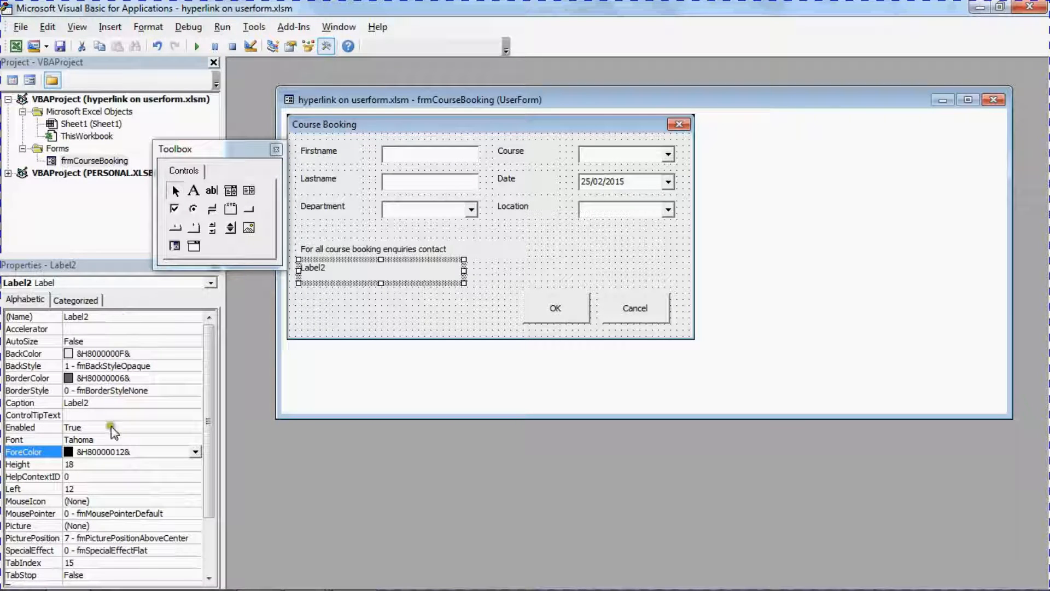
mouse_move(112, 439)
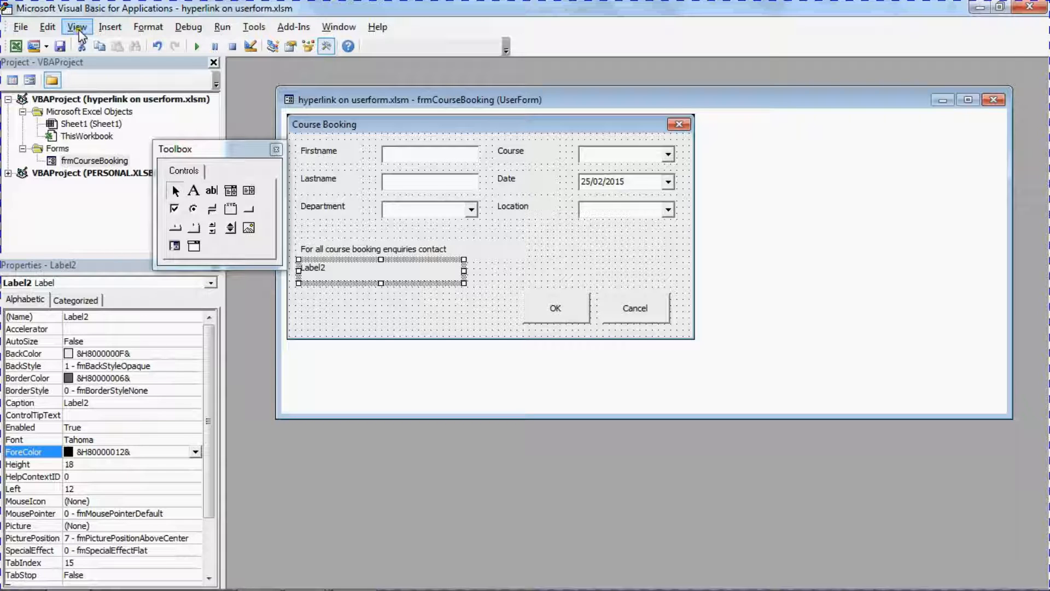
left_click(76, 26)
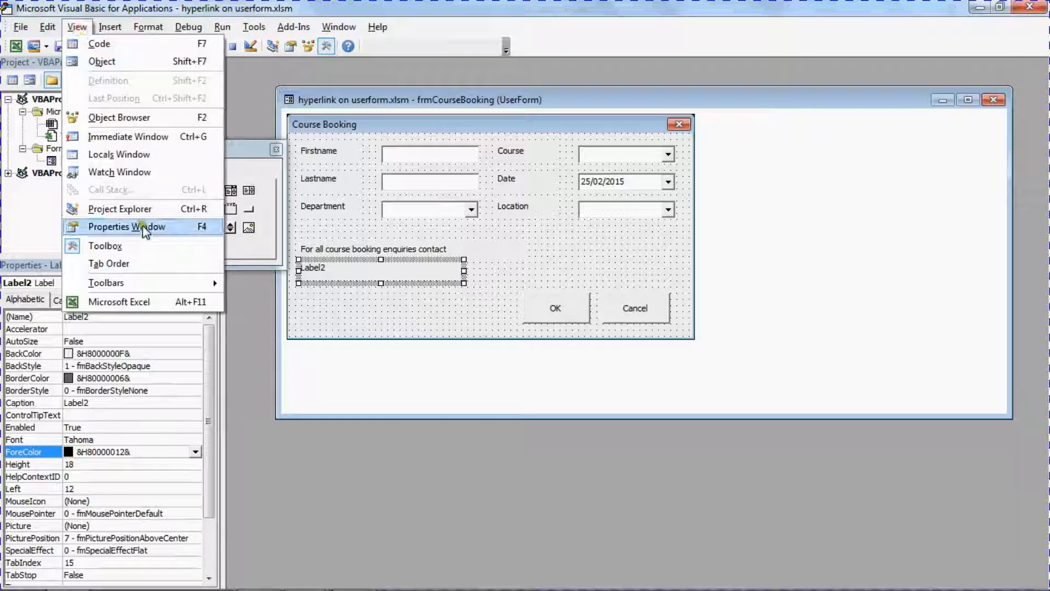
mouse_move(140, 397)
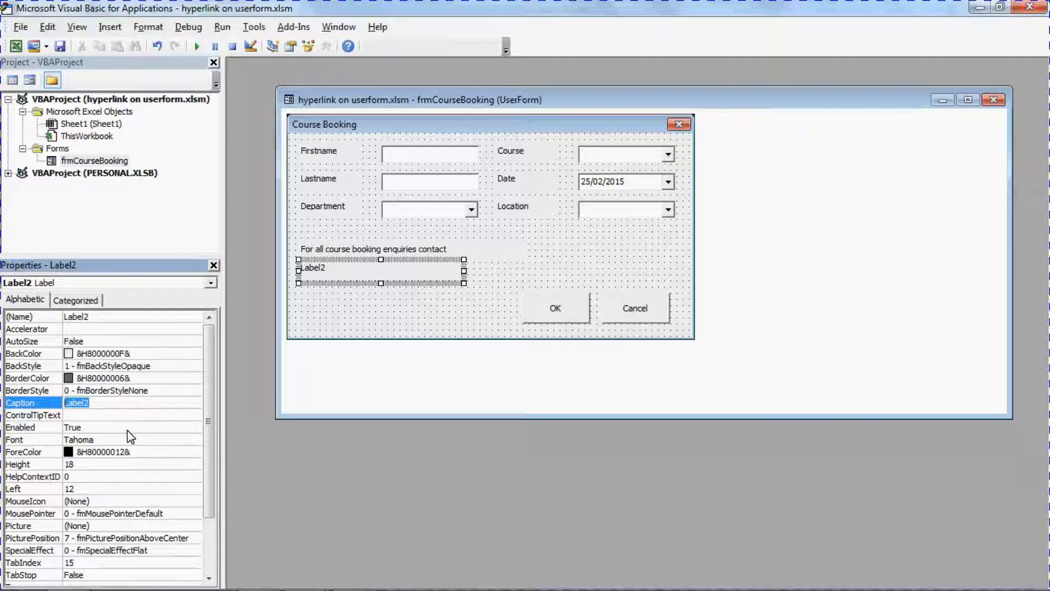
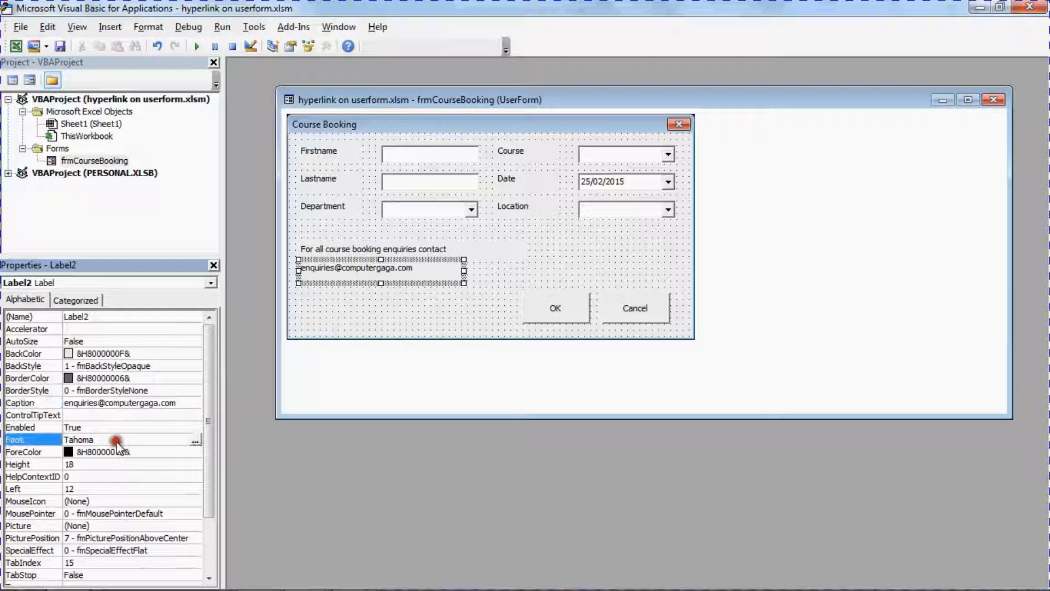
Step: Give the email label an underlined Courier New font
left_click(195, 439)
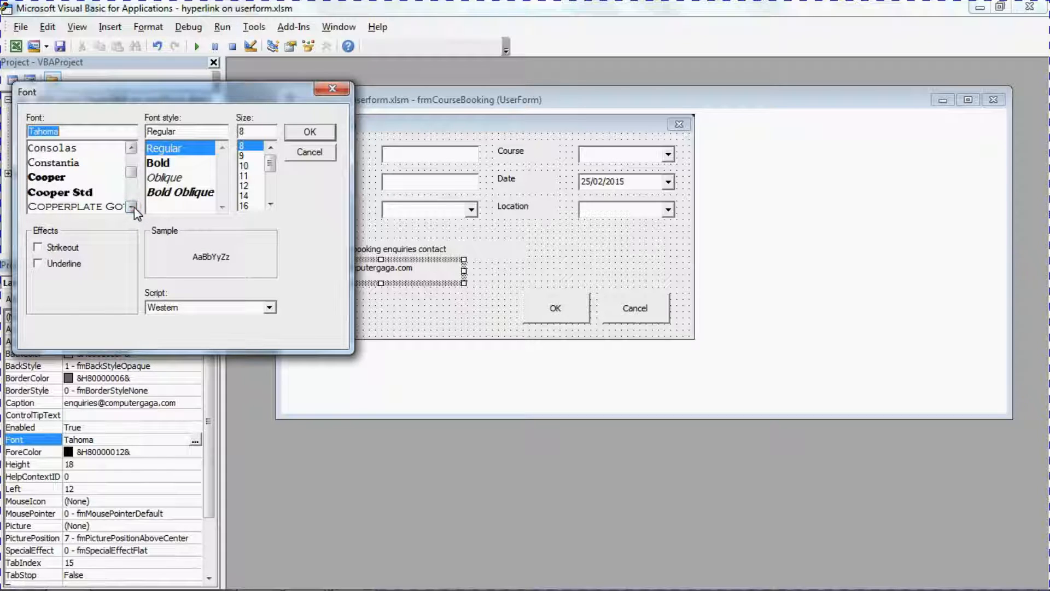
scroll("down", 3)
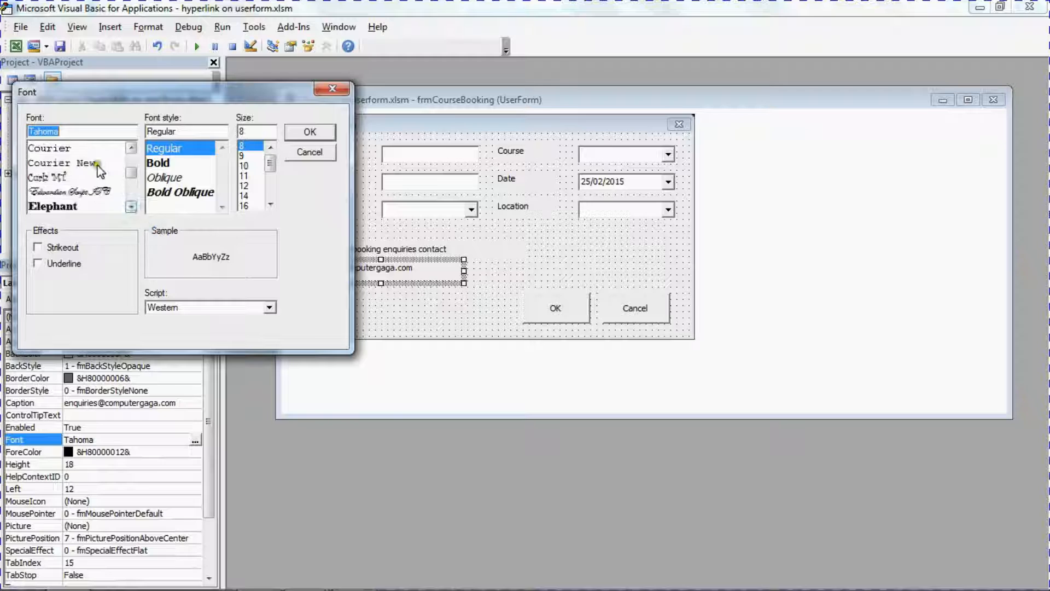
left_click(38, 263)
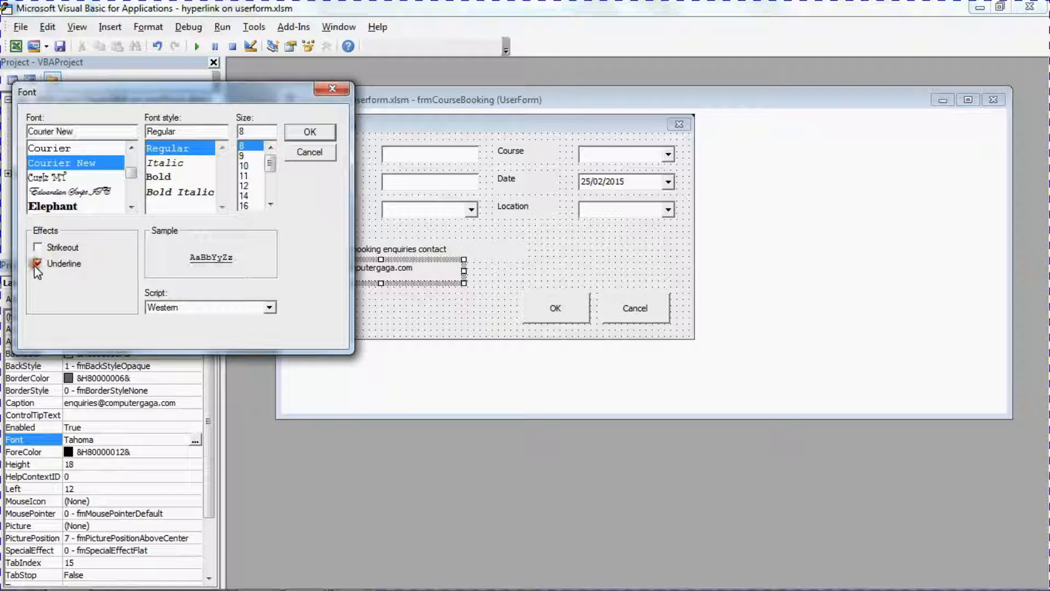
left_click(38, 263)
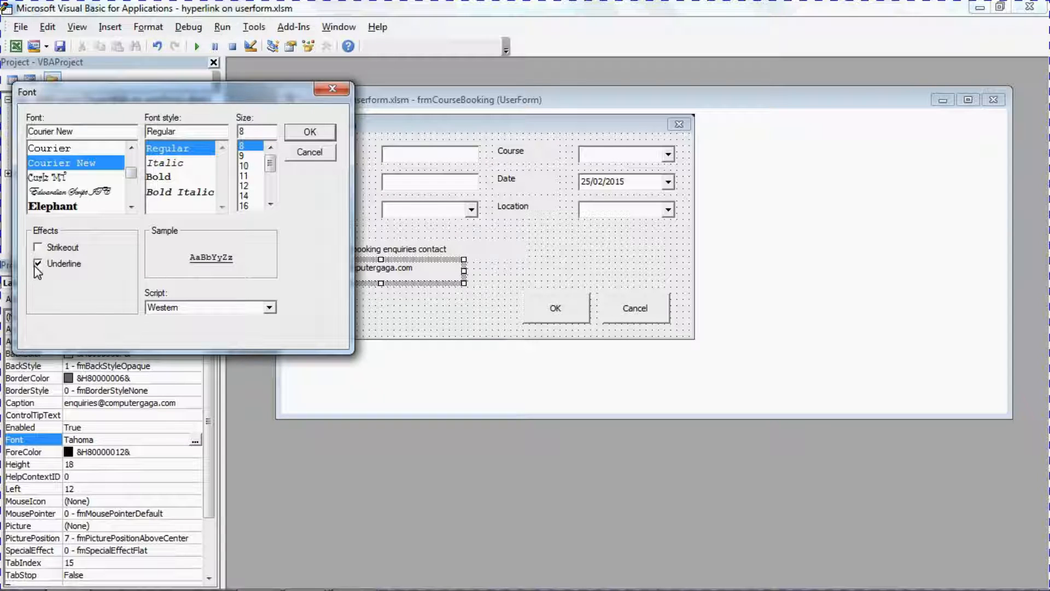
left_click(38, 264)
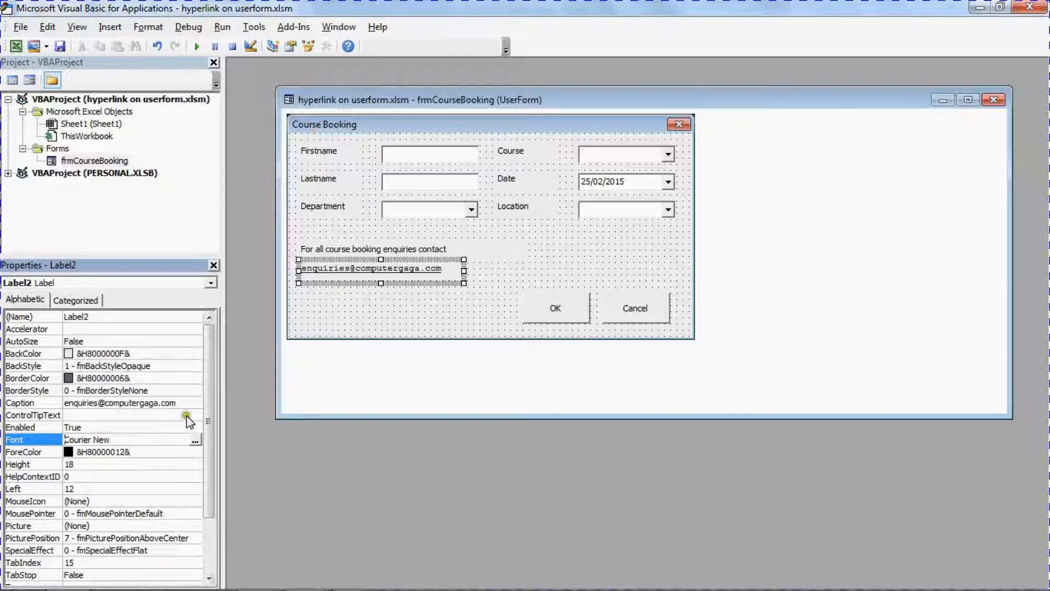
Step: Set the email label's ForeColor to blue from the palette
left_click(25, 452)
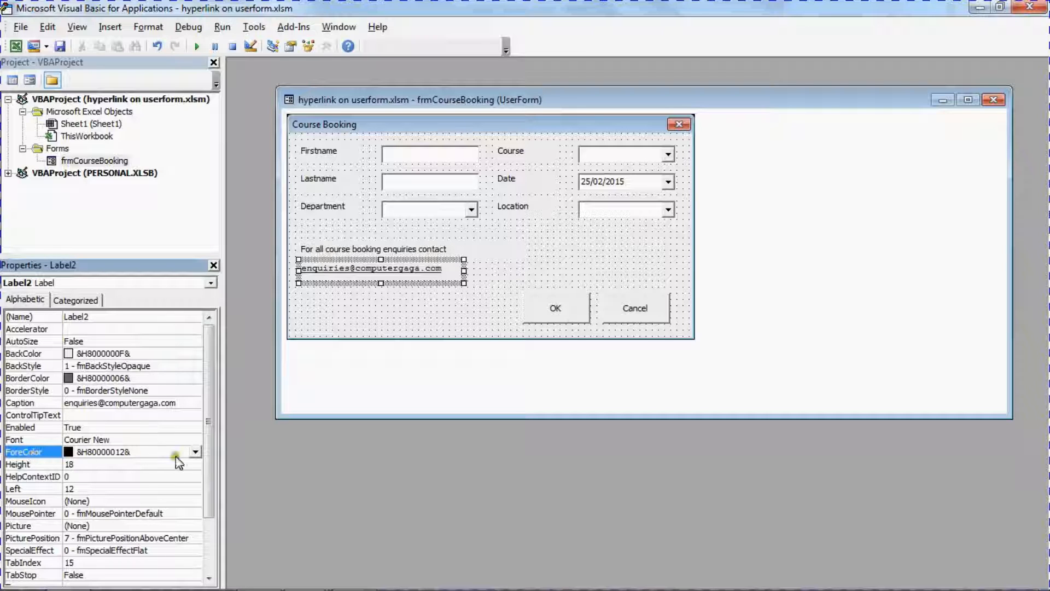
left_click(195, 452)
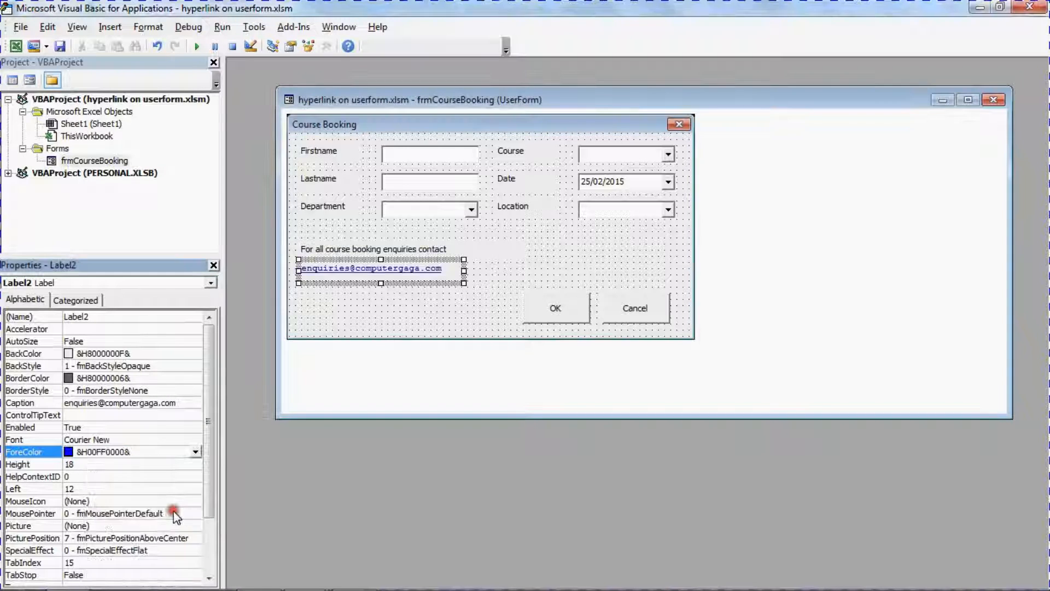
mouse_move(351, 303)
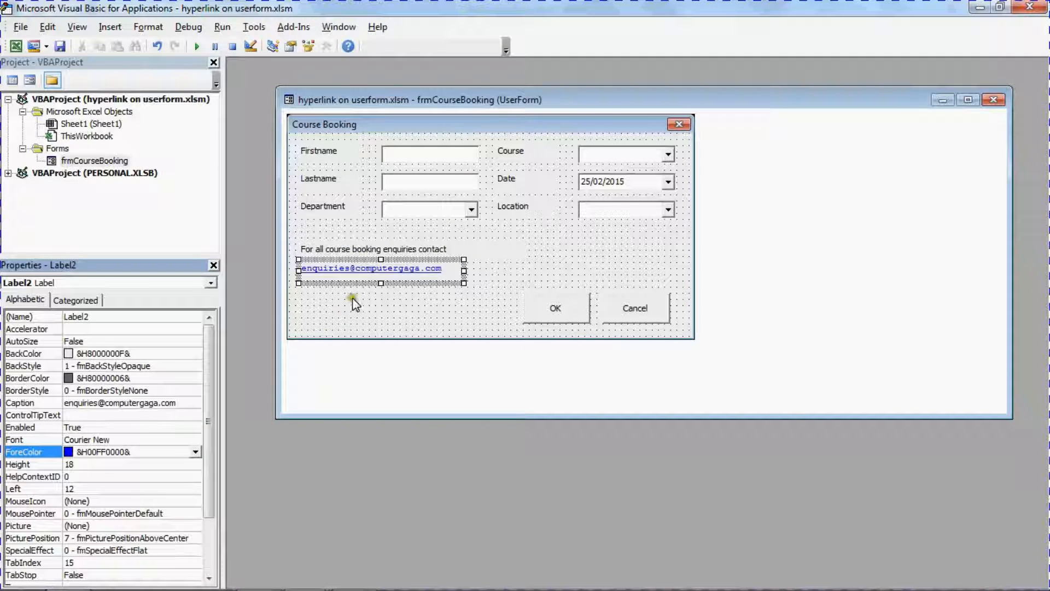
mouse_move(421, 271)
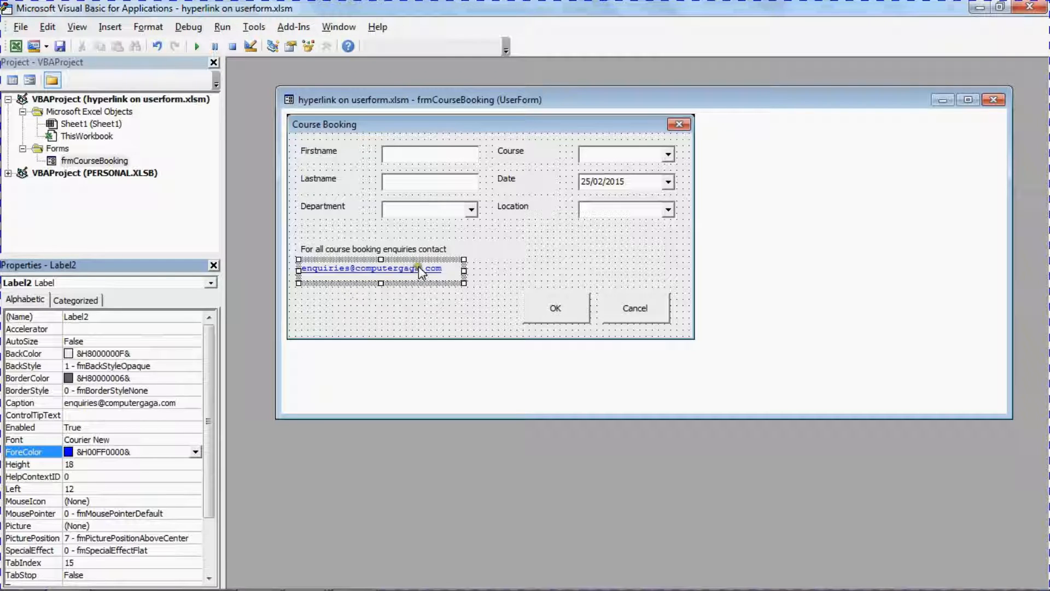
mouse_move(416, 324)
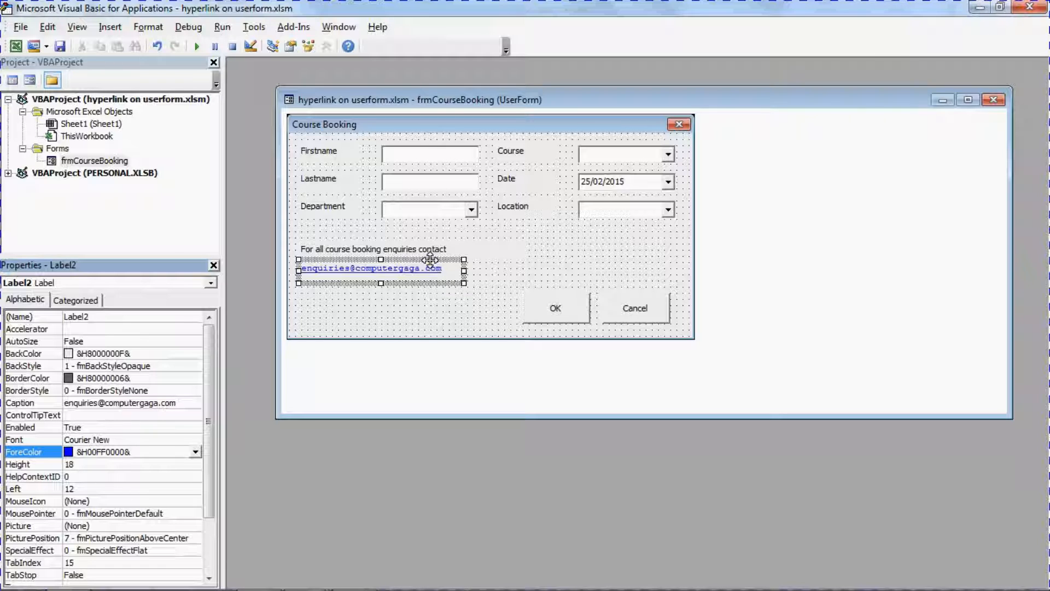
Step: Create the Label2_Click procedure and type ActiveWorkbook.FollowHyperlink inside it
double_click(370, 269)
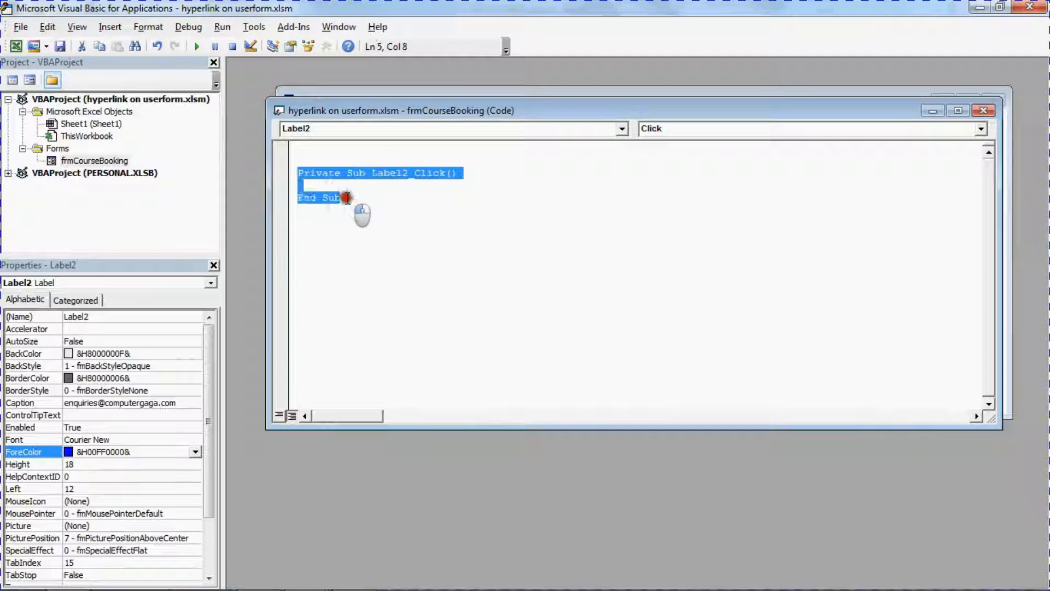
double_click(389, 173)
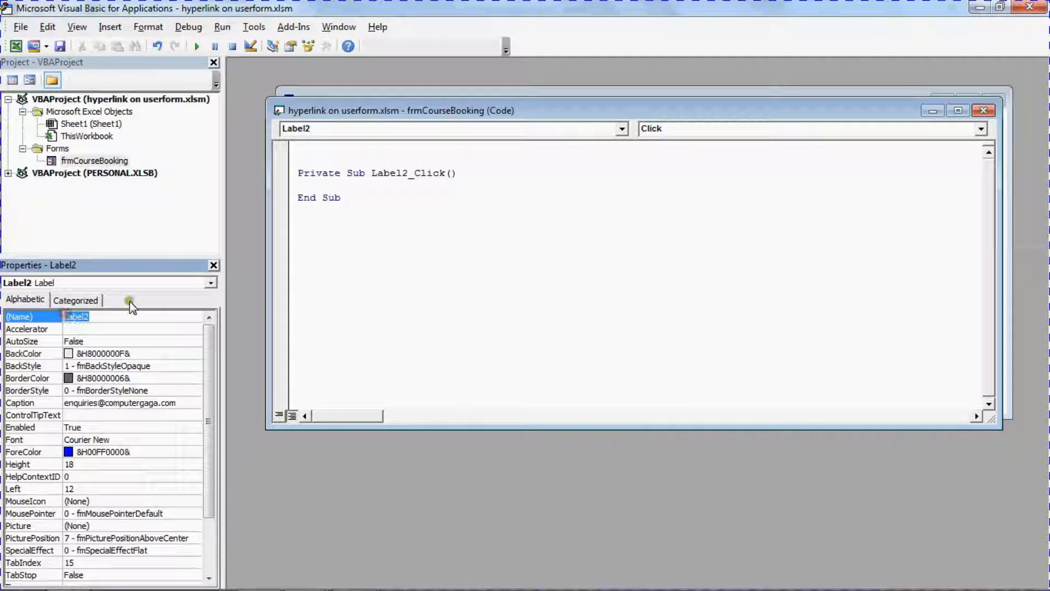
left_click(365, 186)
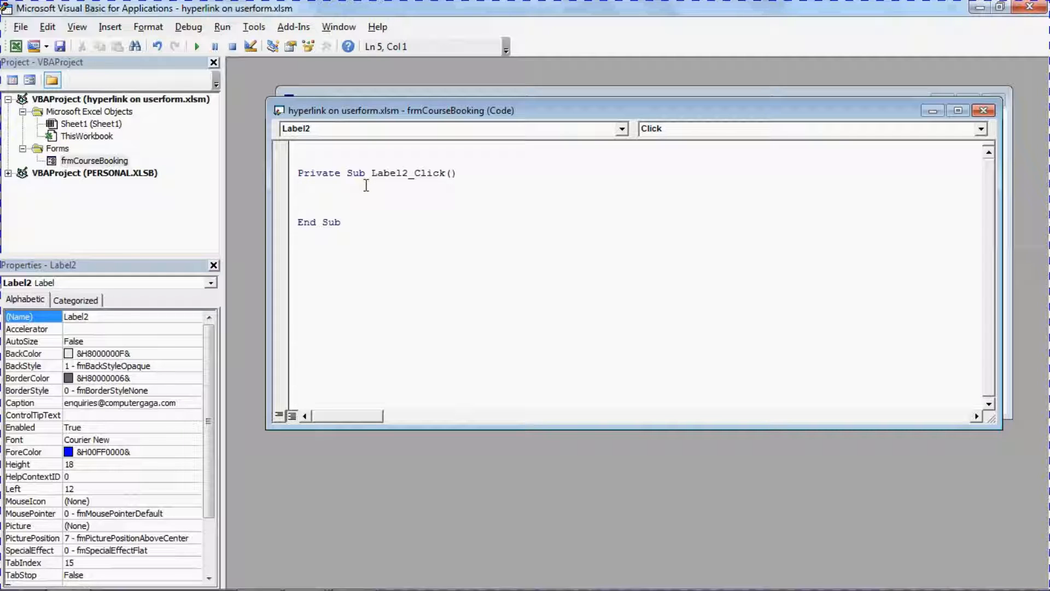
type("a")
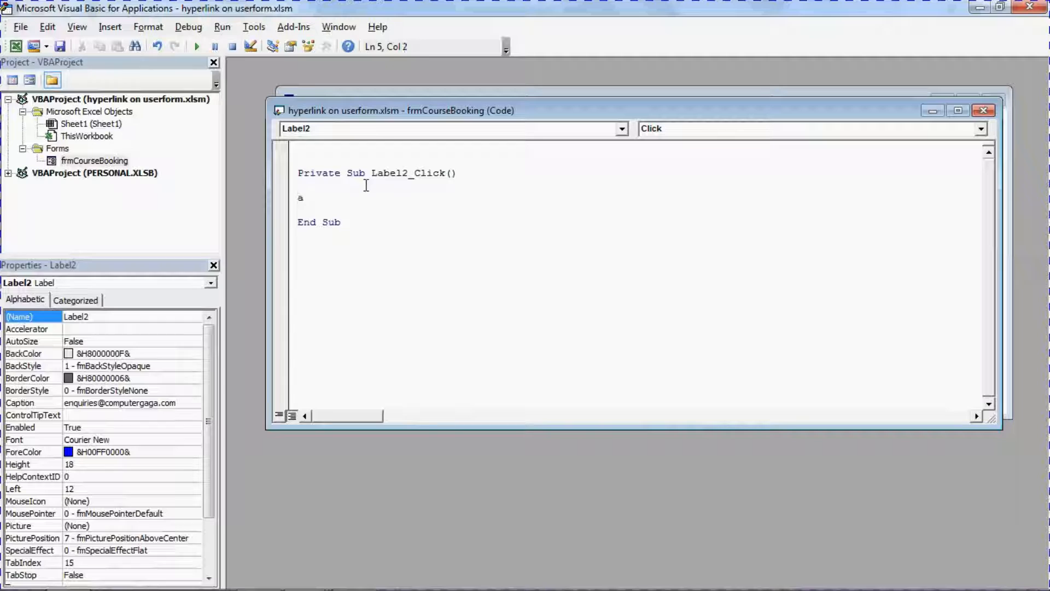
type("ctiveworkbook")
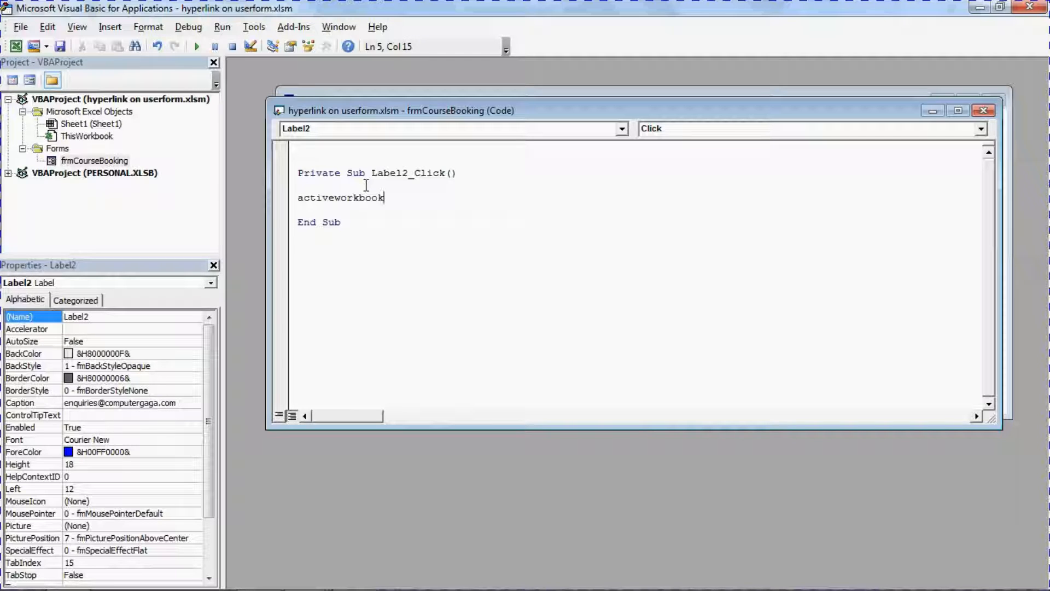
type(".")
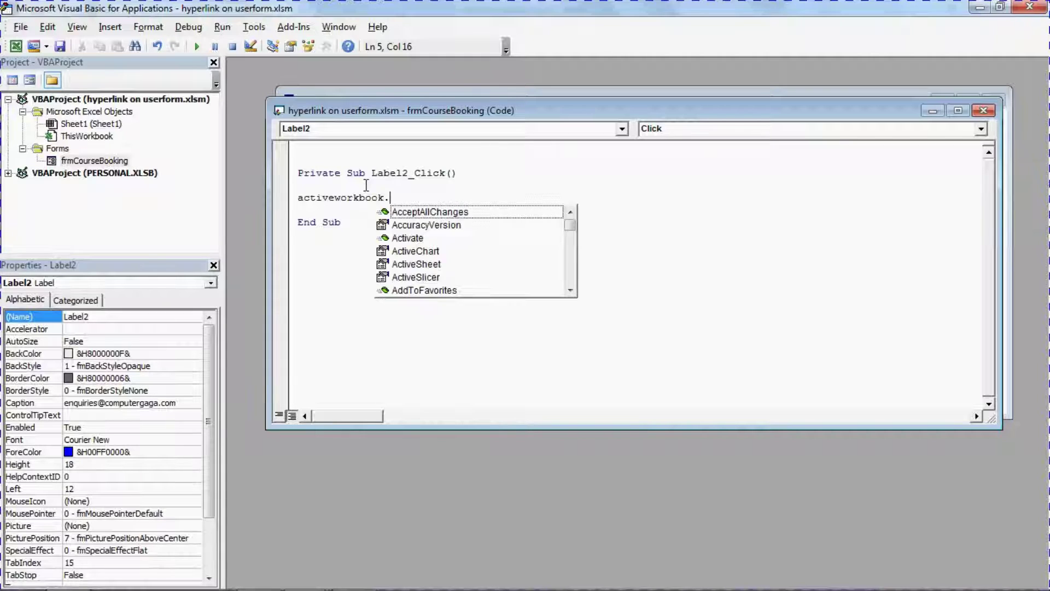
type("foll")
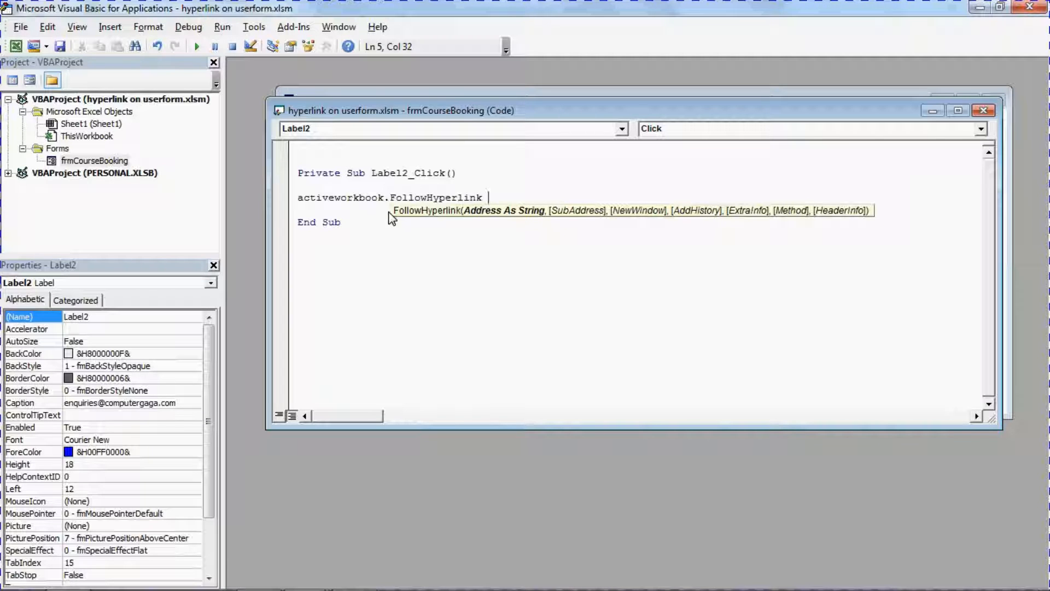
mouse_move(724, 219)
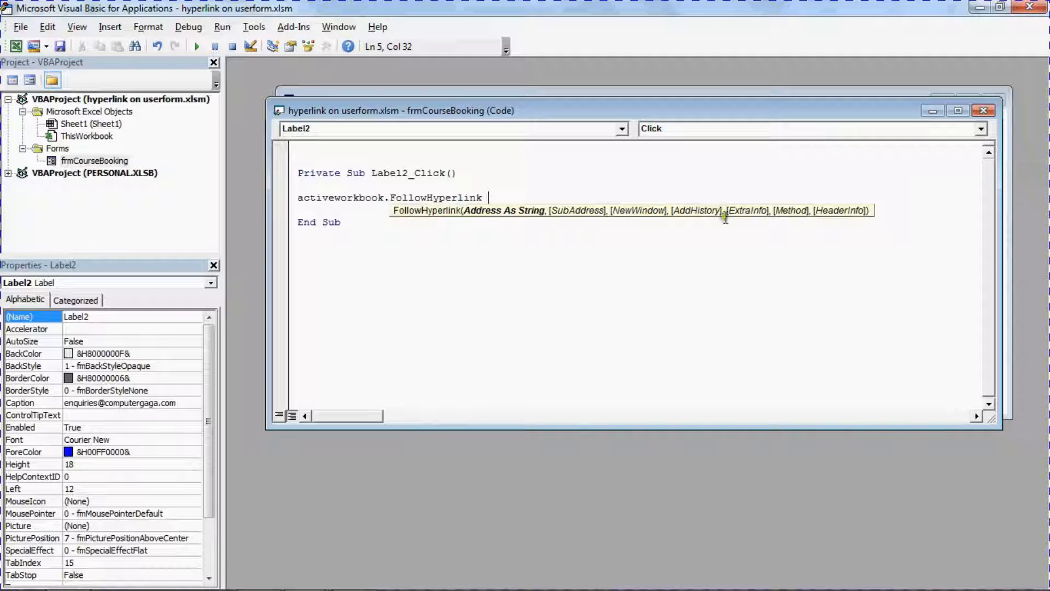
mouse_move(690, 229)
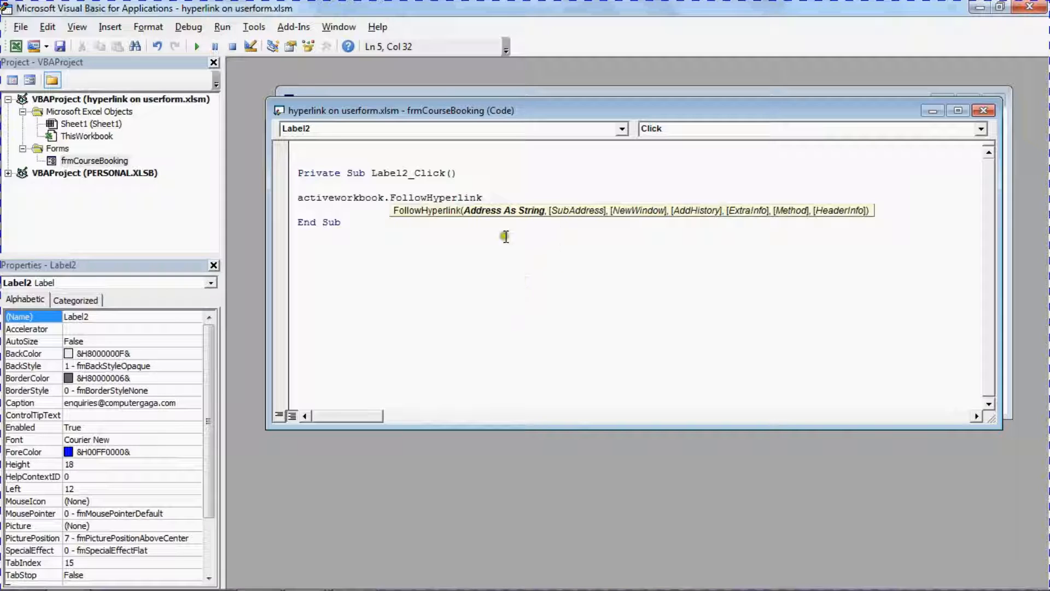
mouse_move(478, 220)
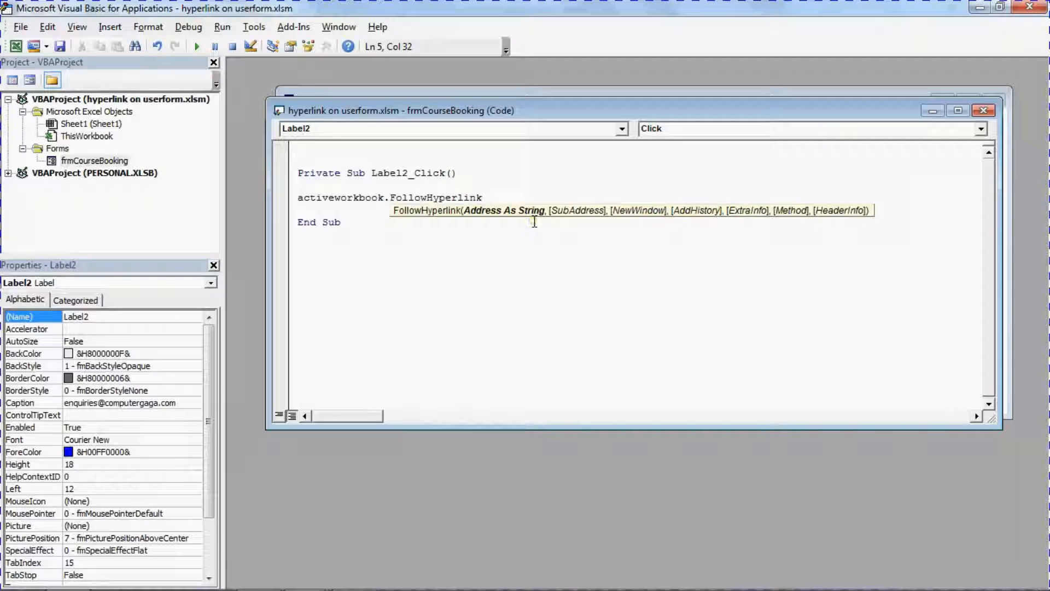
Step: Pass Address:="mailto:" with the enquiries email, then begin the next argument
type("a")
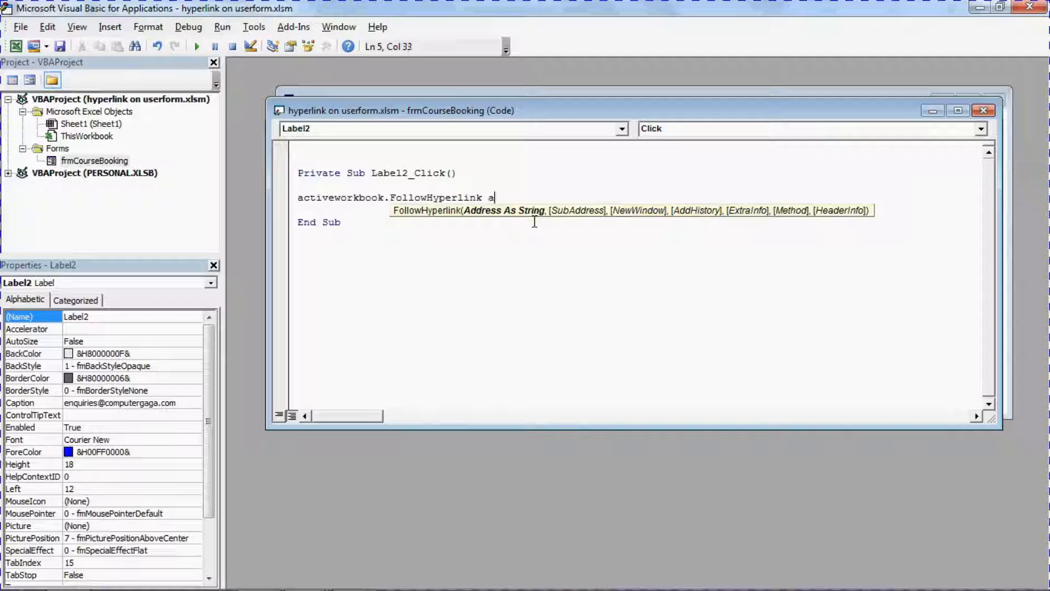
type("ddress")
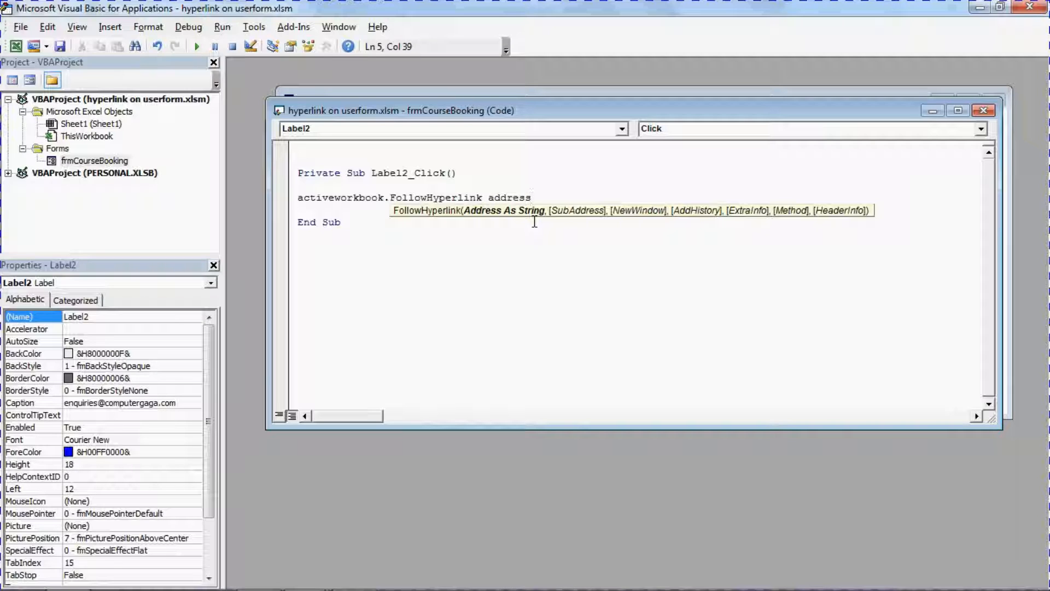
type(":=")
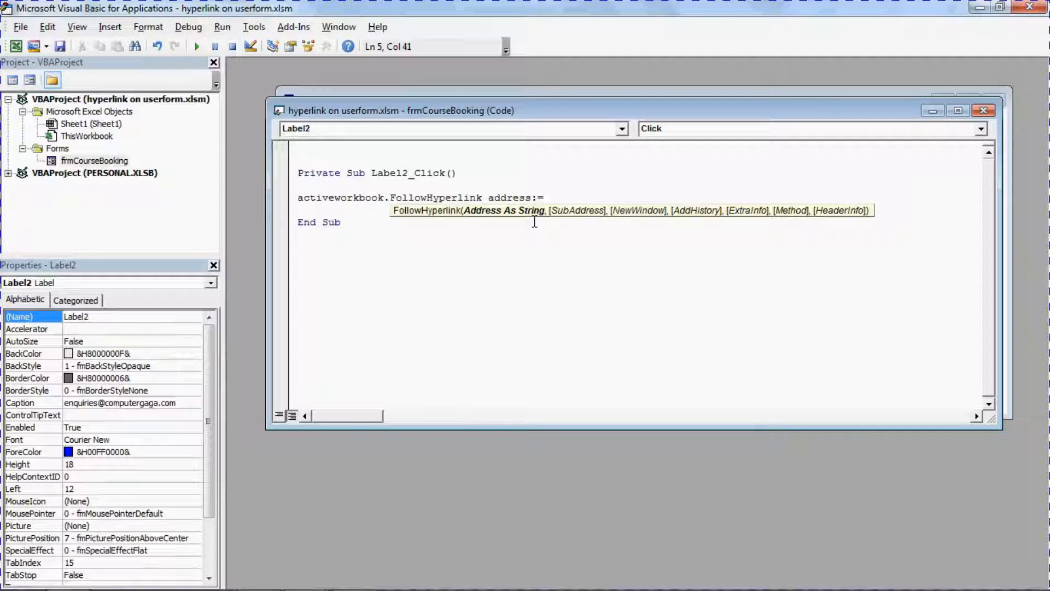
type("\"")
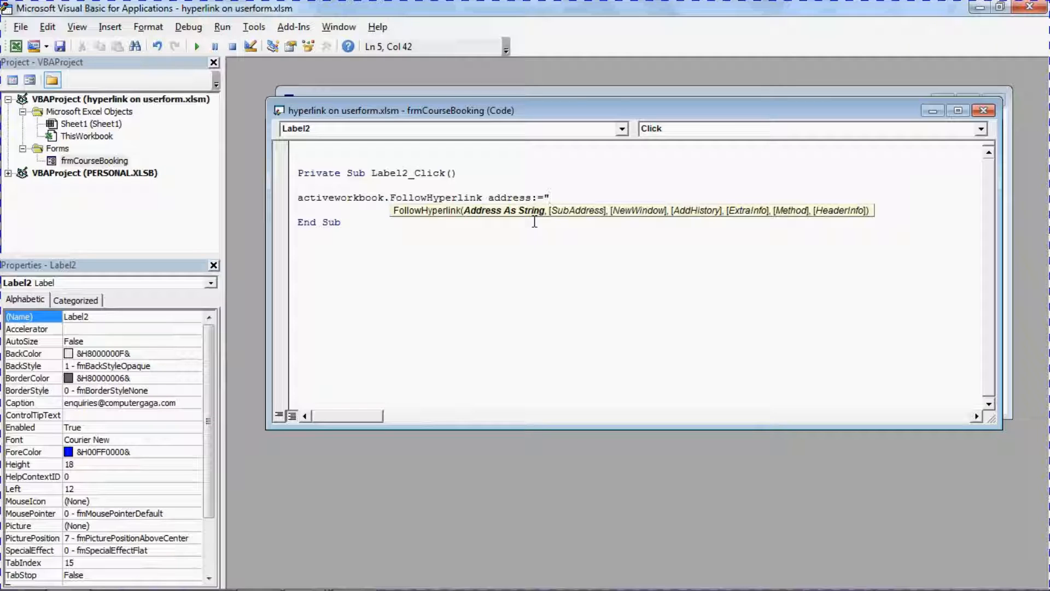
type("mailto")
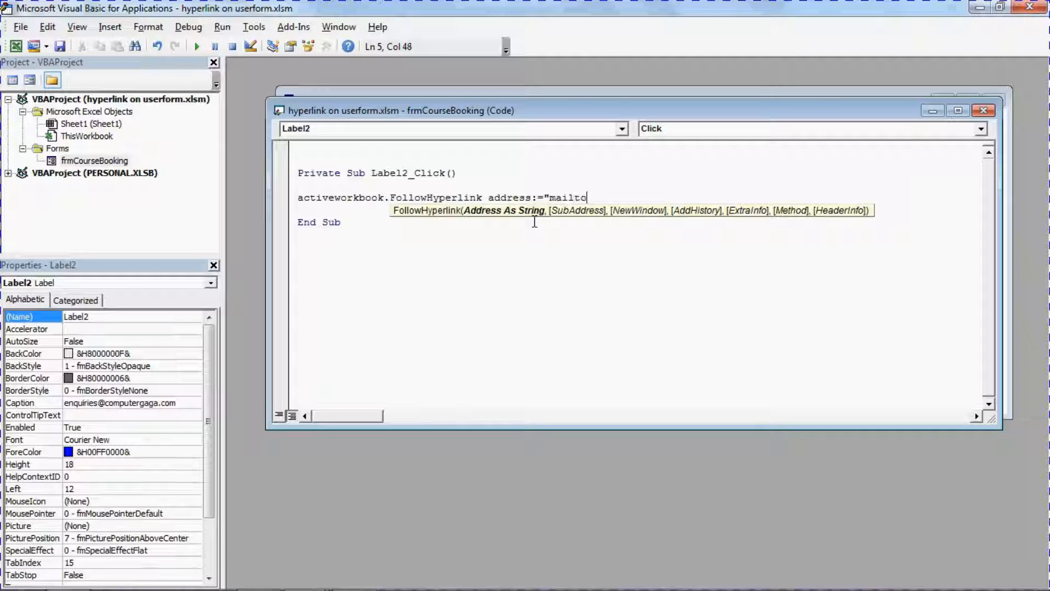
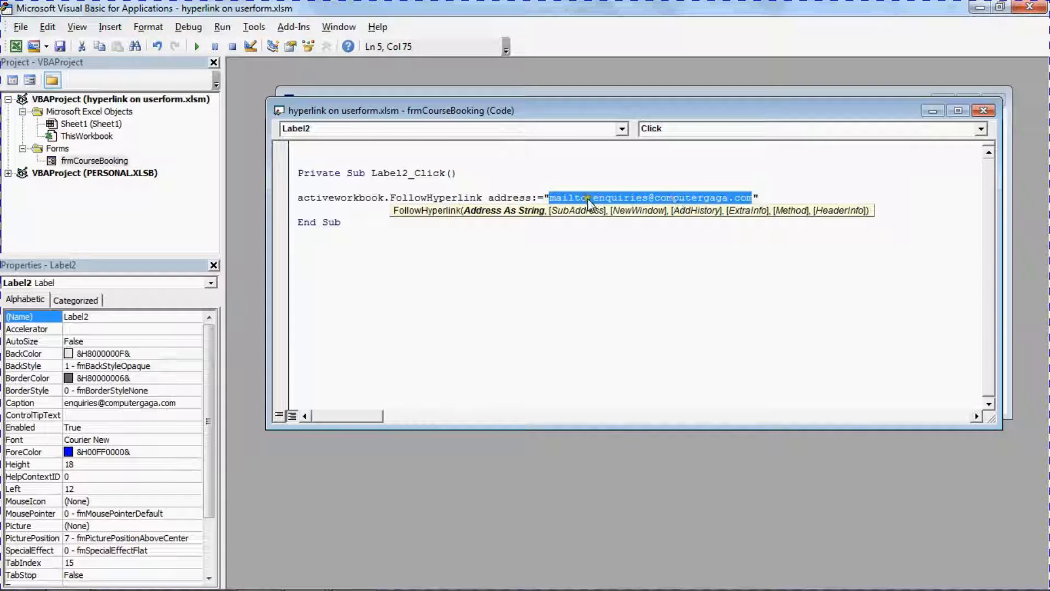
mouse_move(588, 200)
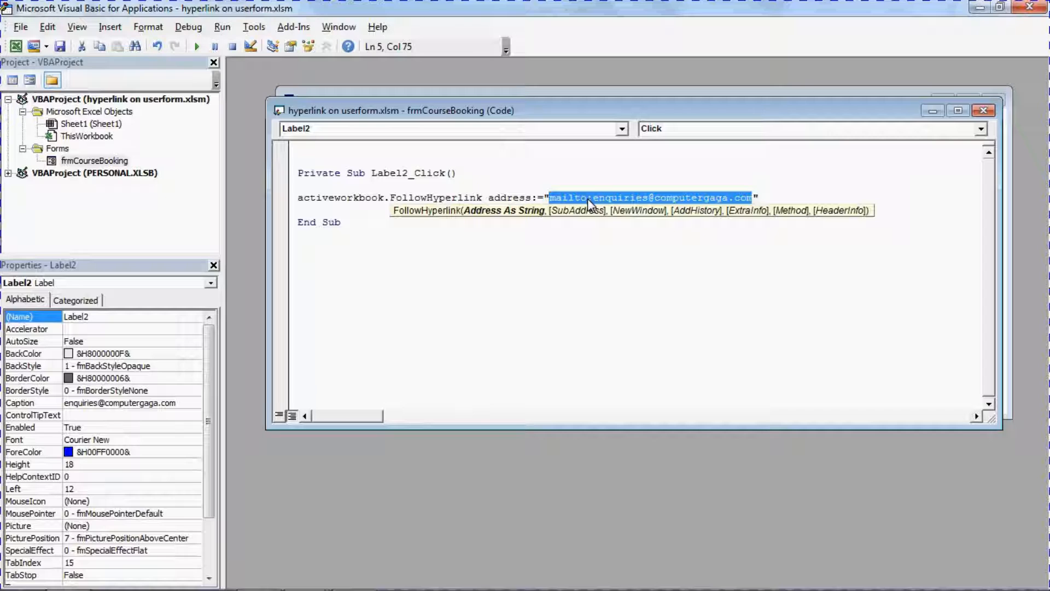
mouse_move(601, 206)
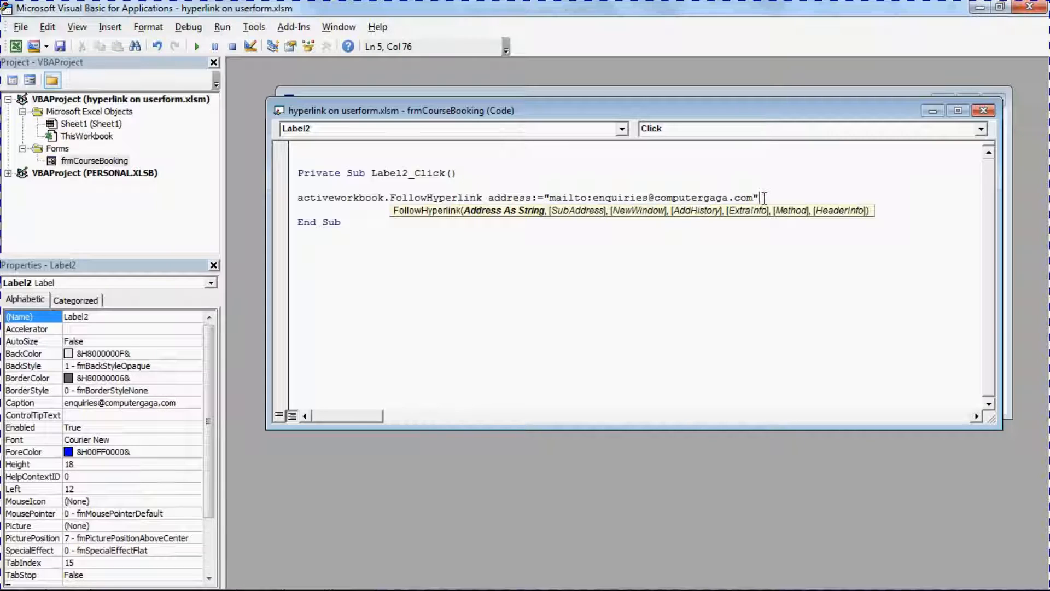
type(",n")
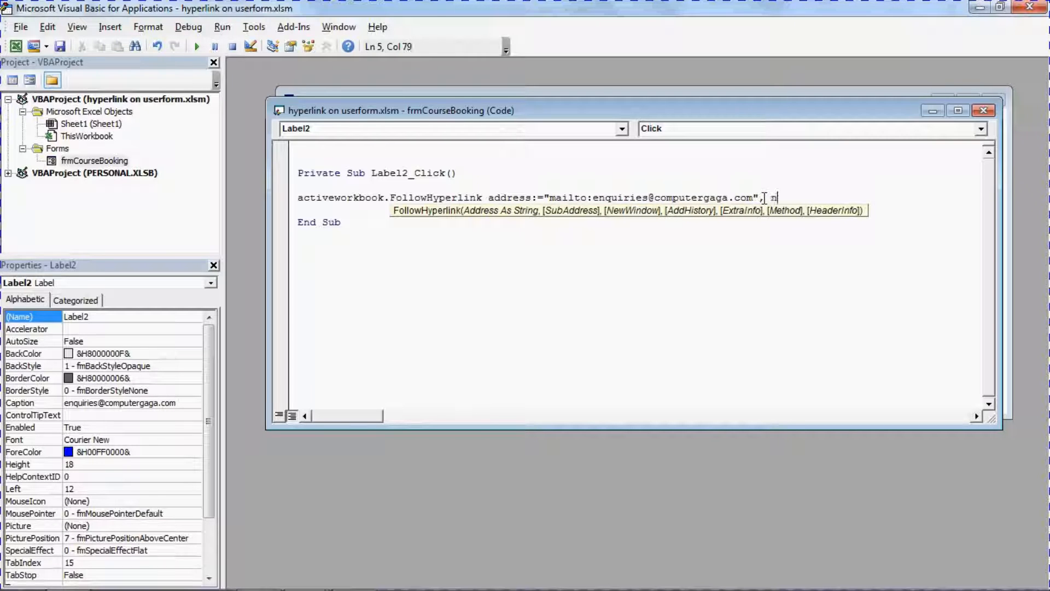
Step: Add NewWindow:=True to the FollowHyperlink call
type("ewwindow")
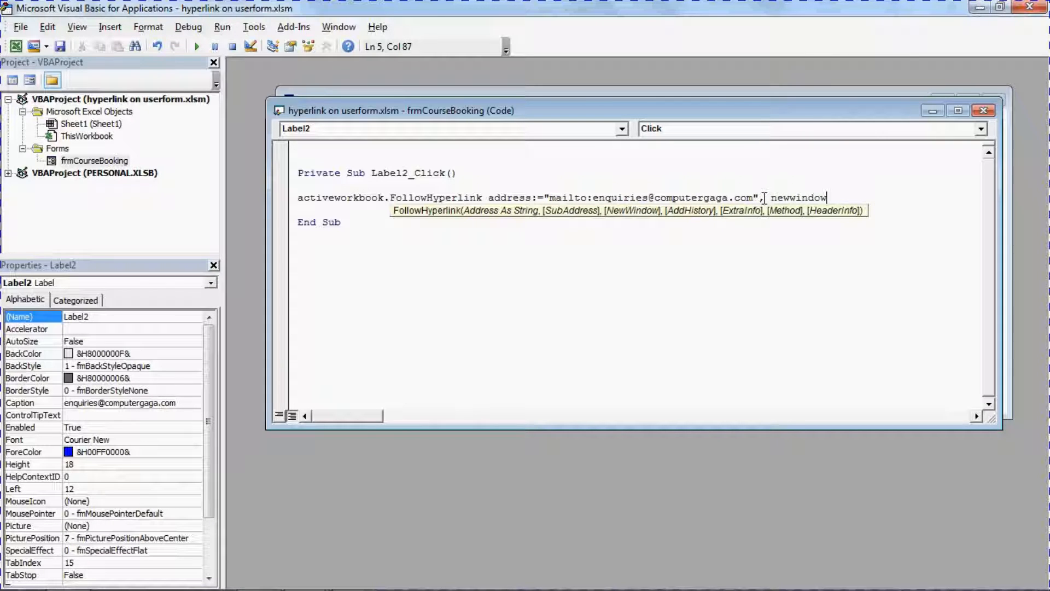
type(":=")
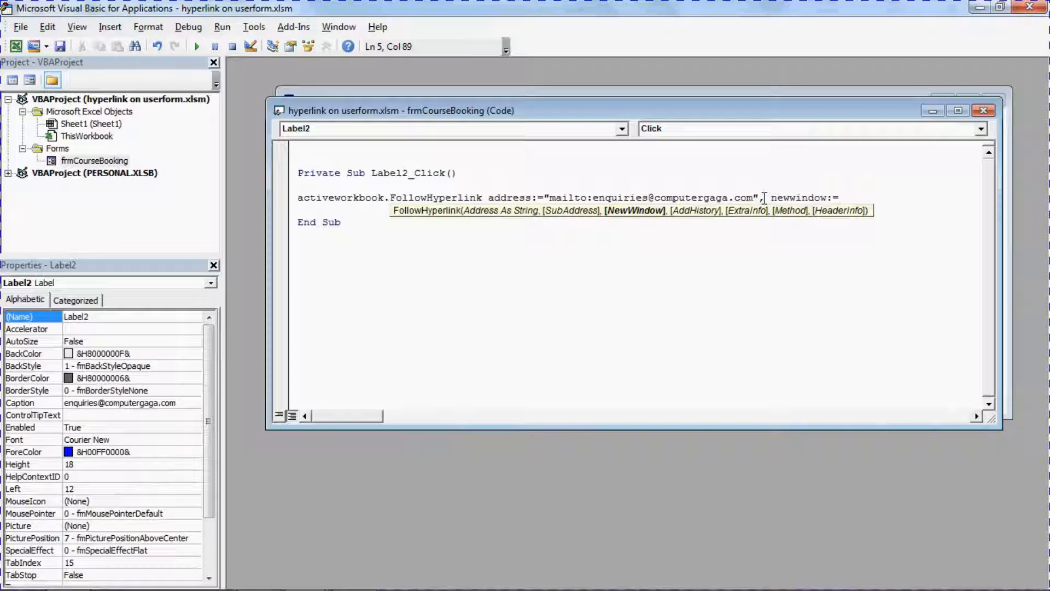
type("true")
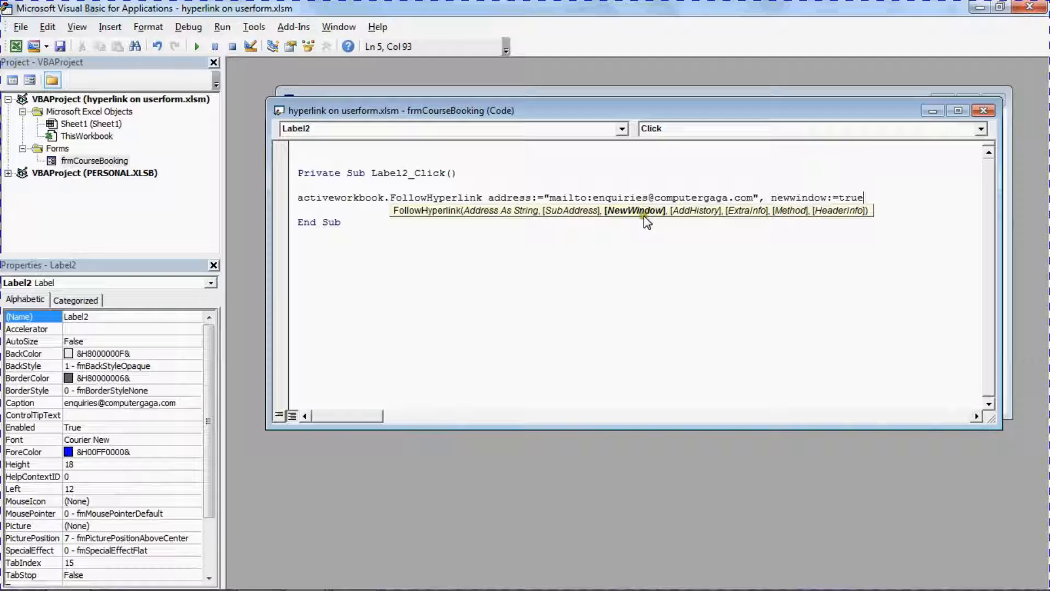
mouse_move(711, 223)
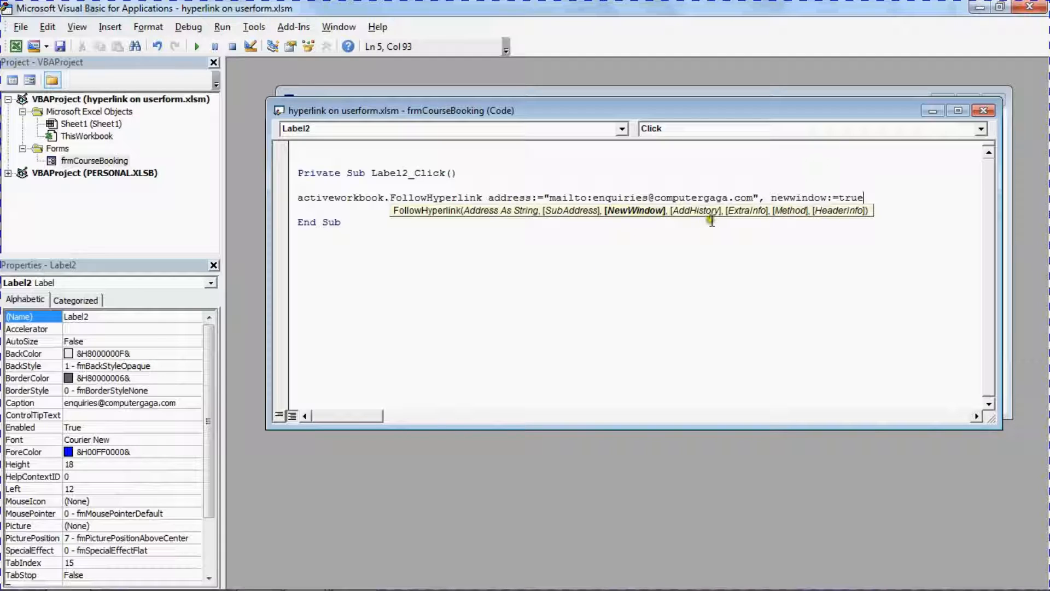
mouse_move(802, 285)
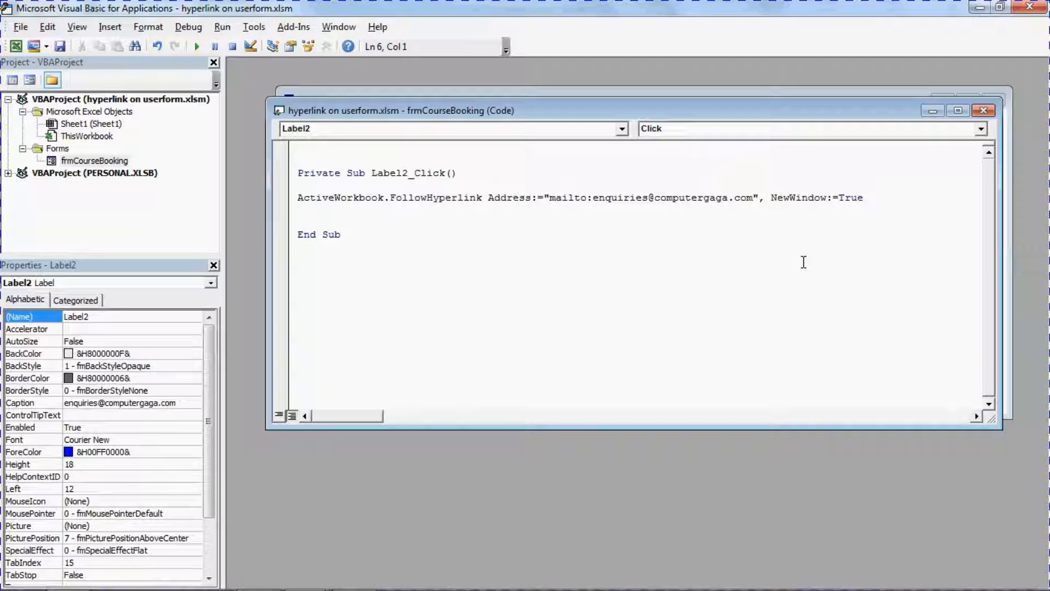
Step: Add Unload Me after the hyperlink line and run the Course Booking form
type("unload m")
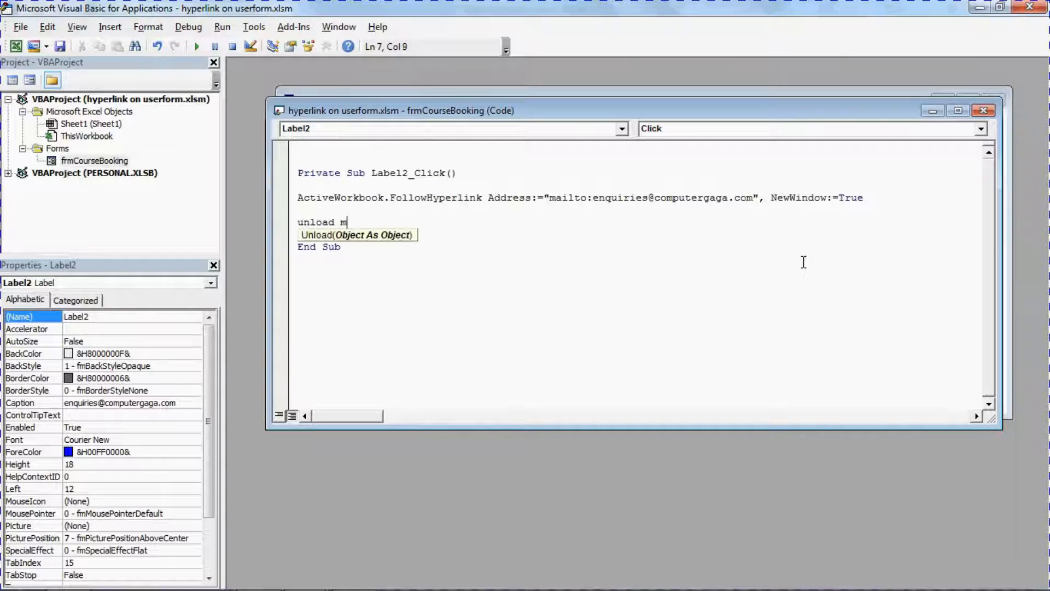
type("e")
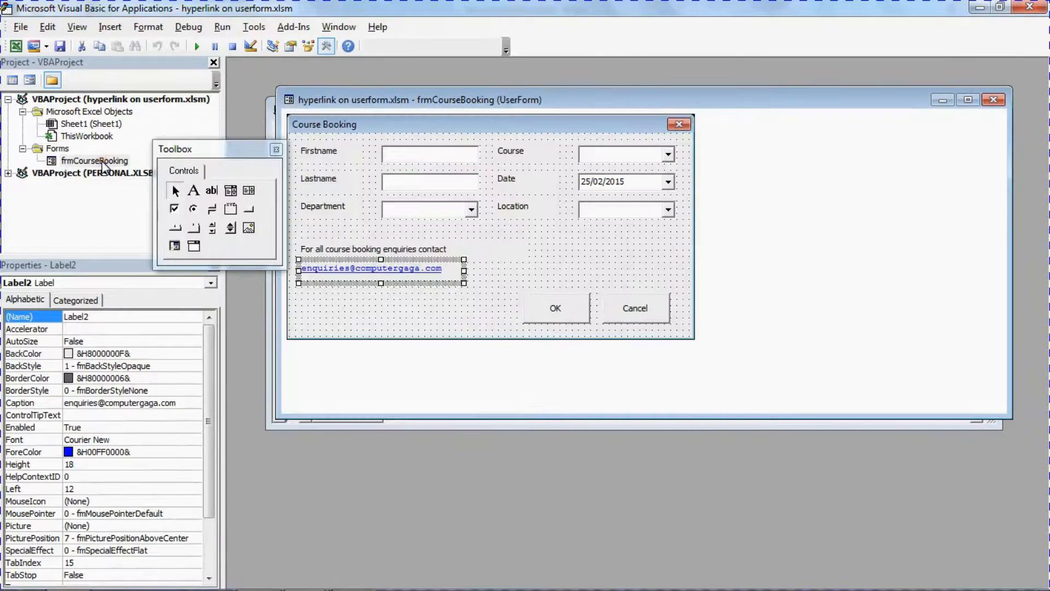
mouse_move(223, 156)
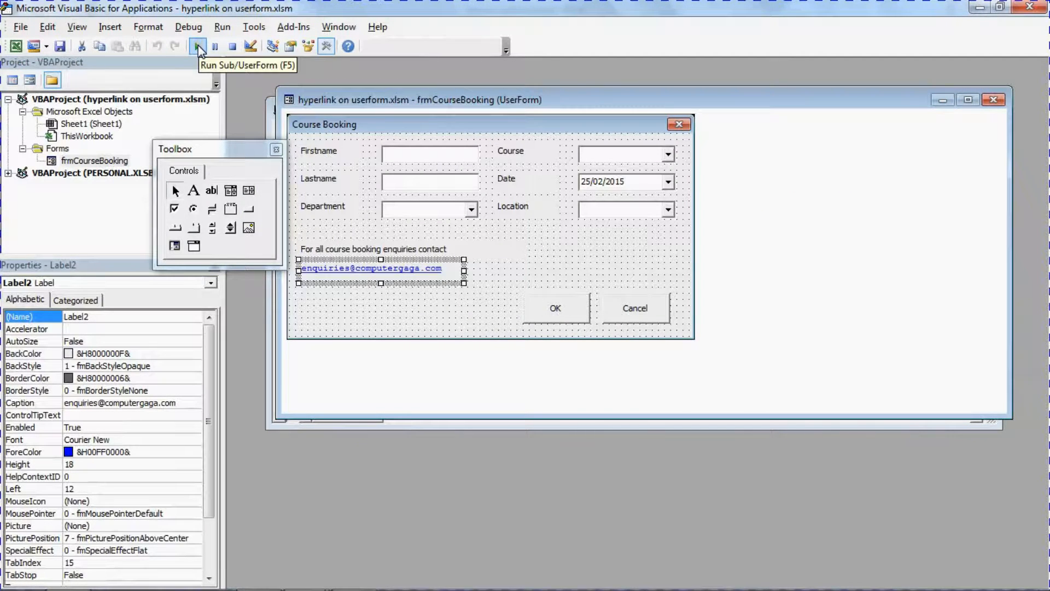
left_click(198, 46)
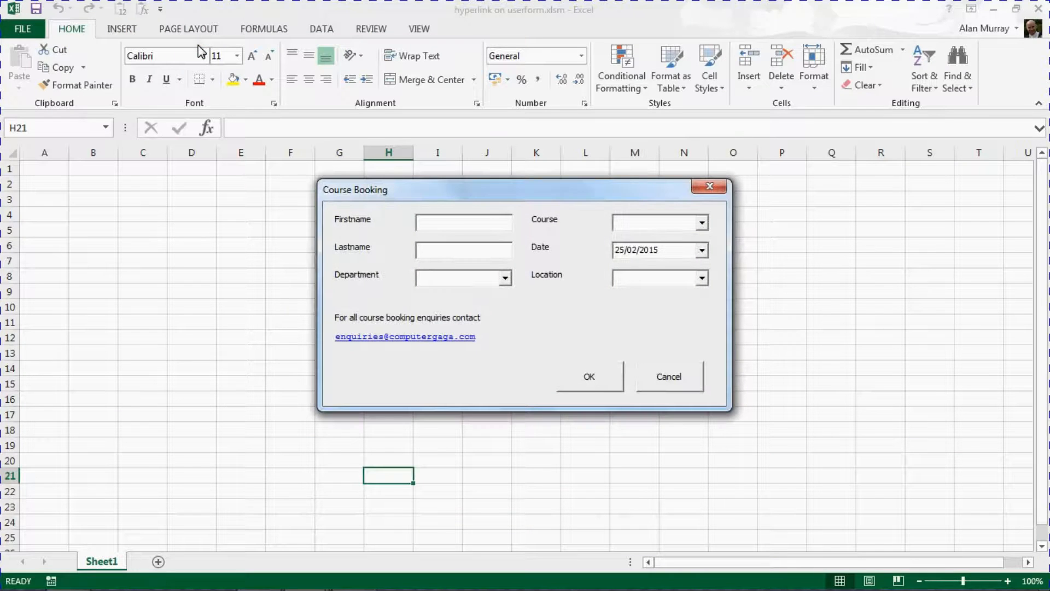
left_click(463, 223)
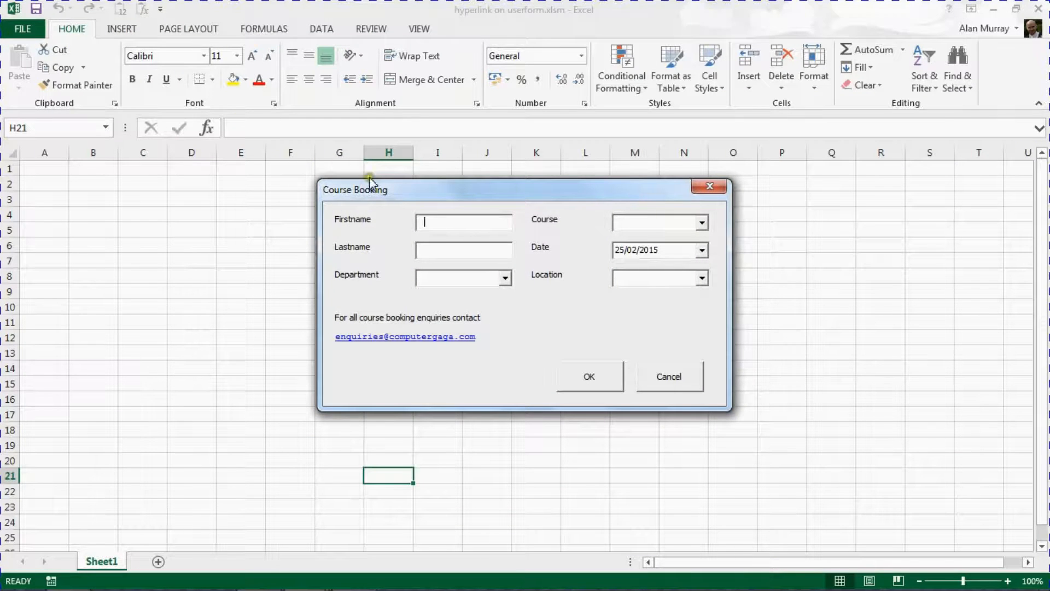
mouse_move(405, 345)
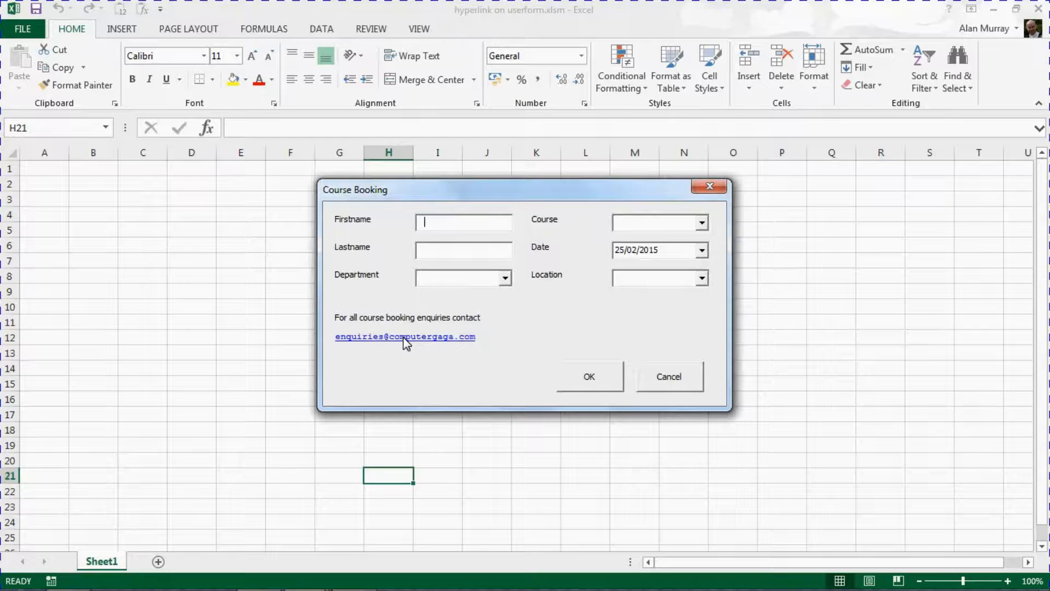